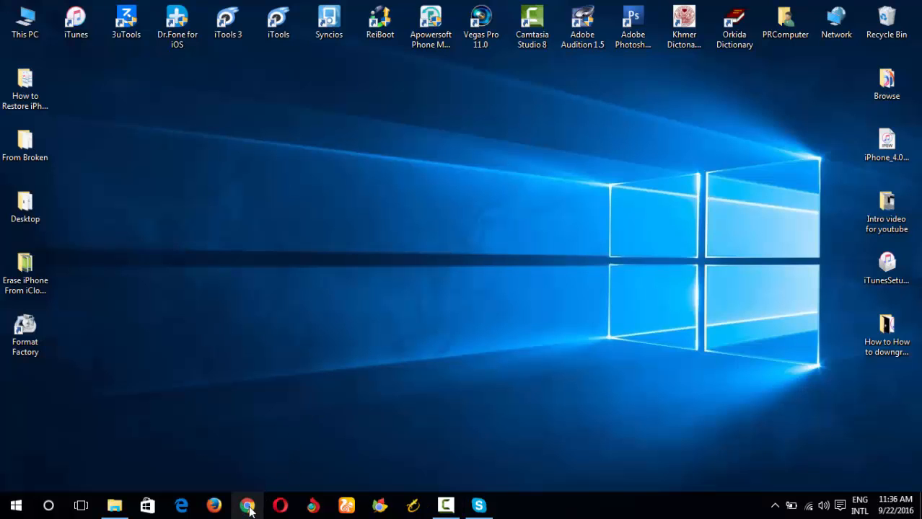
left_click(247, 505)
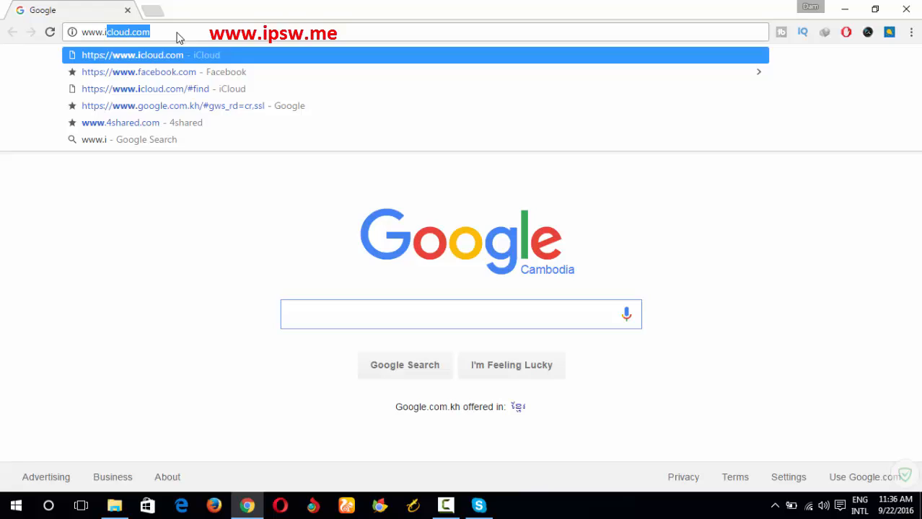
type("www.ipsw.me")
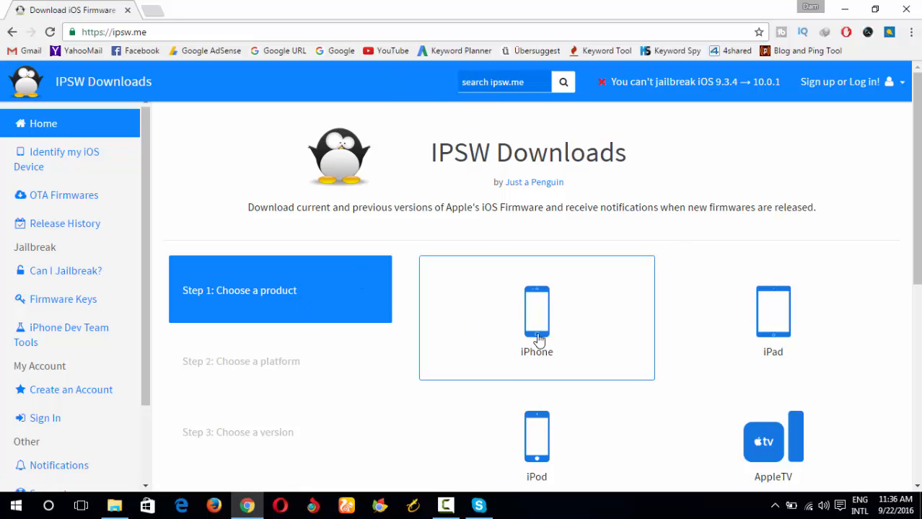
Step: Choose iPhone as the product and select the iPhone 5 (Global) model
left_click(535, 318)
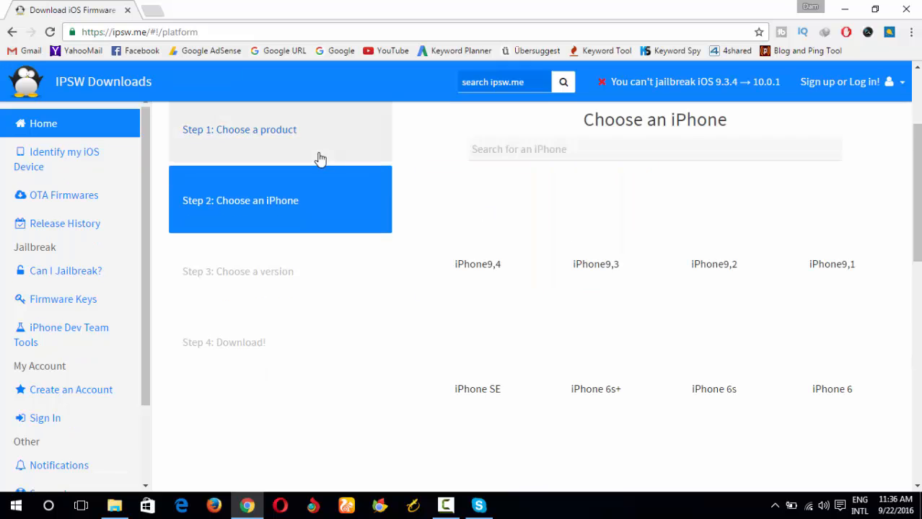
scroll("down", 3)
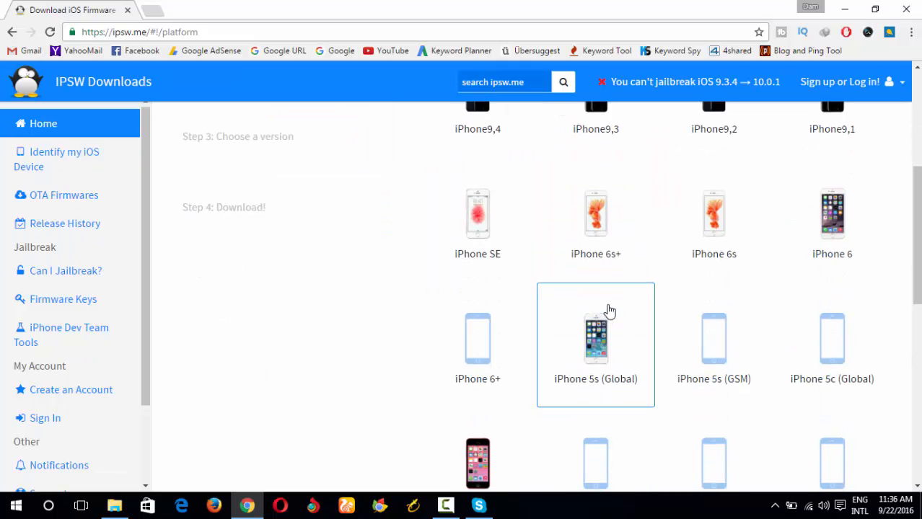
scroll("down", 3)
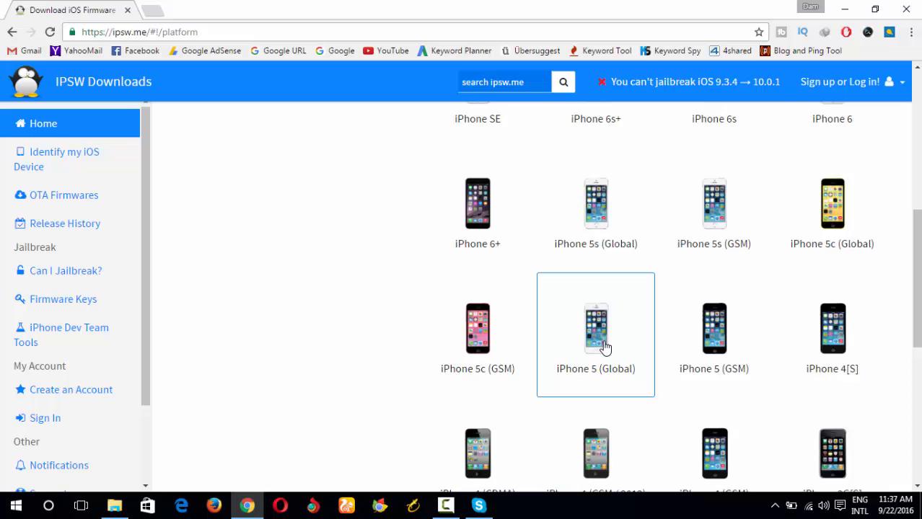
left_click(594, 329)
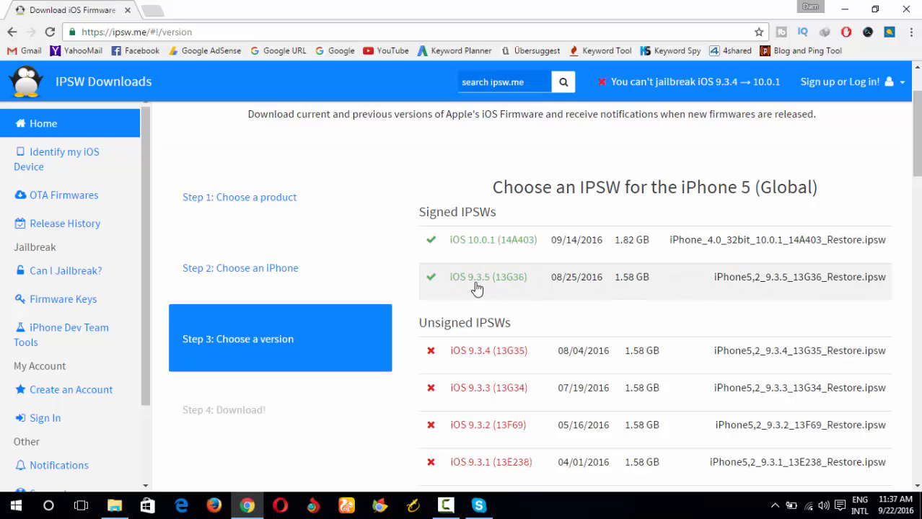
Step: Download the signed iOS 9.3.5 (13G36) IPSW for the iPhone 5 (Global)
scroll("down", 3)
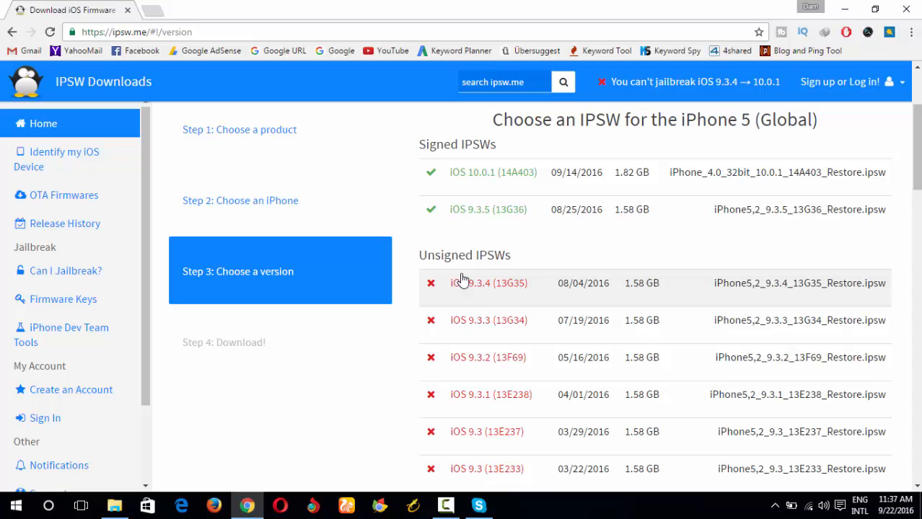
mouse_move(491, 339)
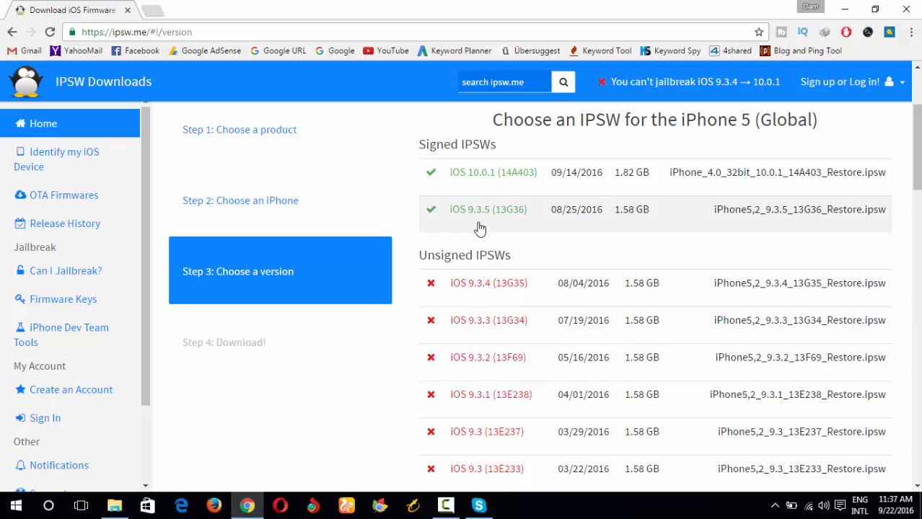
left_click(487, 209)
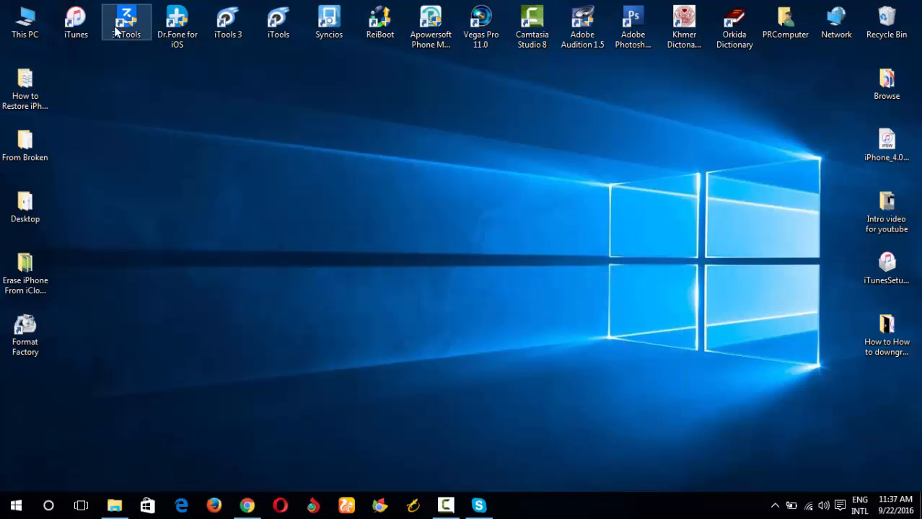
mouse_move(76, 22)
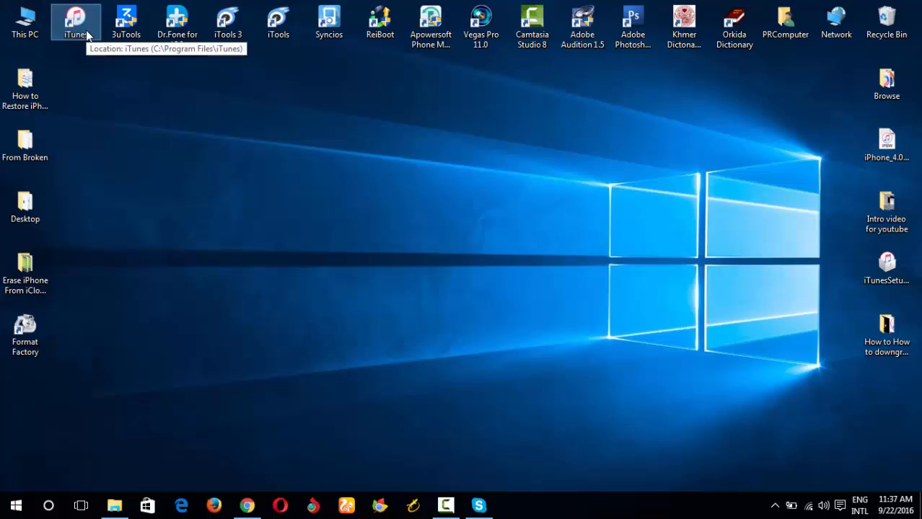
Step: Launch iTunes and show the connected iPhone 5's summary running iOS 10.0.1
double_click(77, 22)
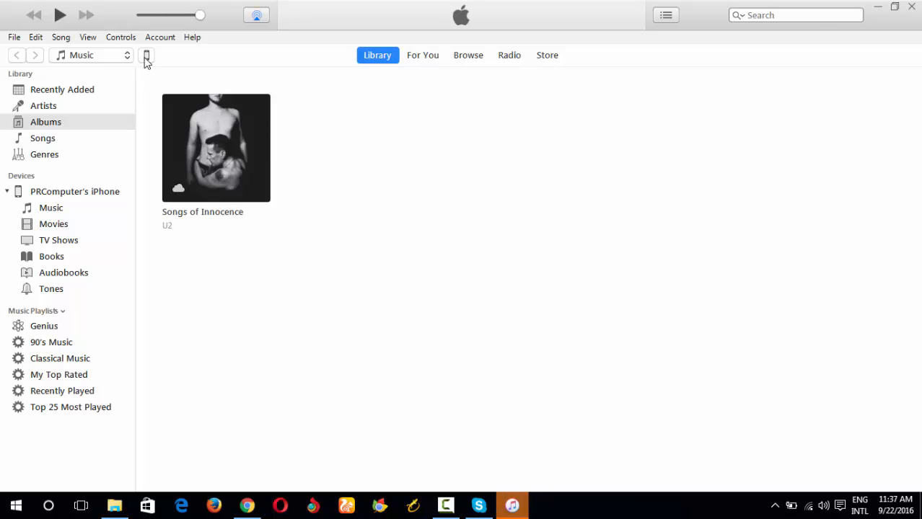
left_click(145, 55)
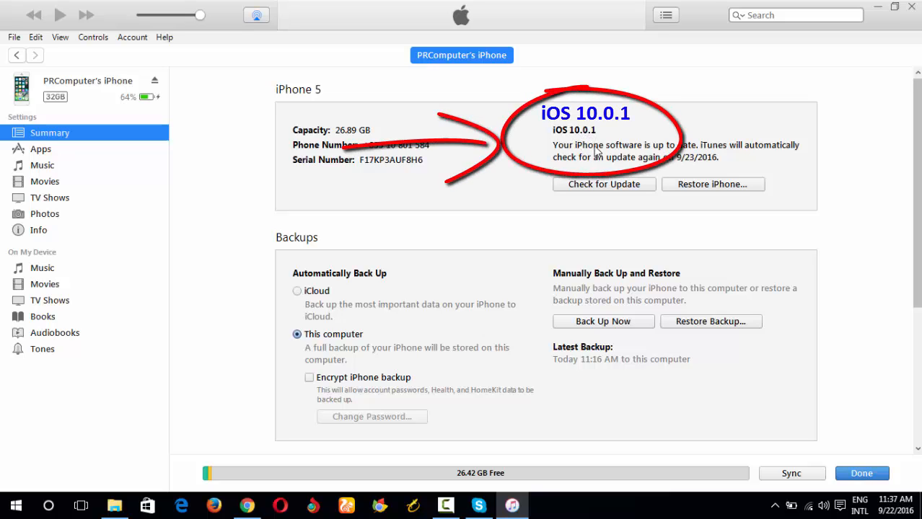
mouse_move(744, 82)
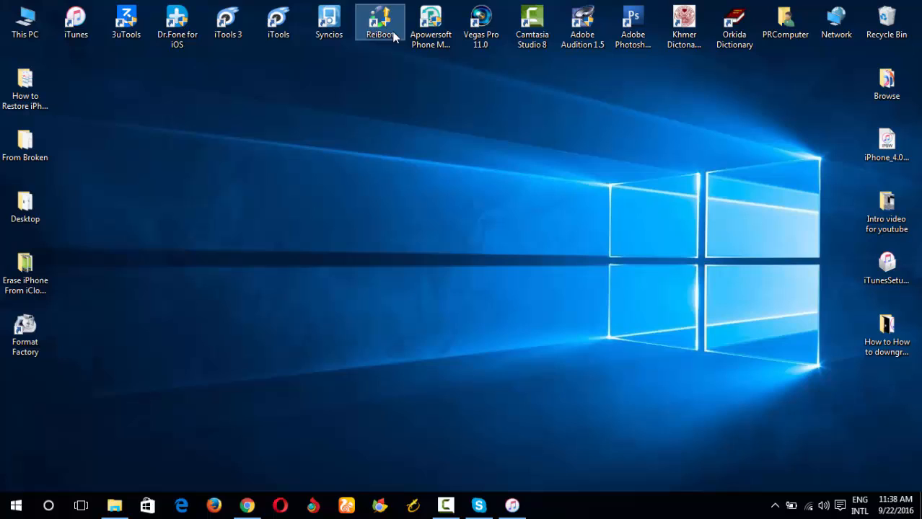
Step: Launch ReiBoot and use Enter Recovery Mode (retrying once) on the iPhone 5
double_click(381, 22)
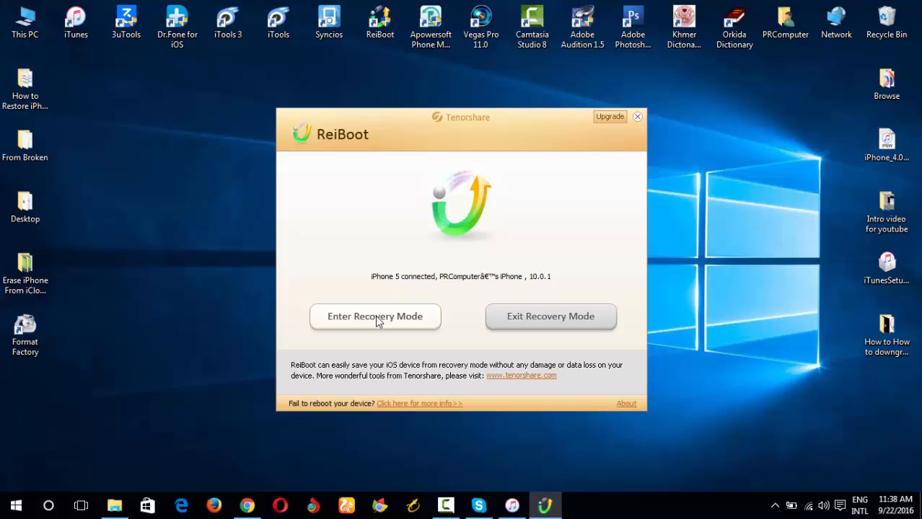
left_click(375, 316)
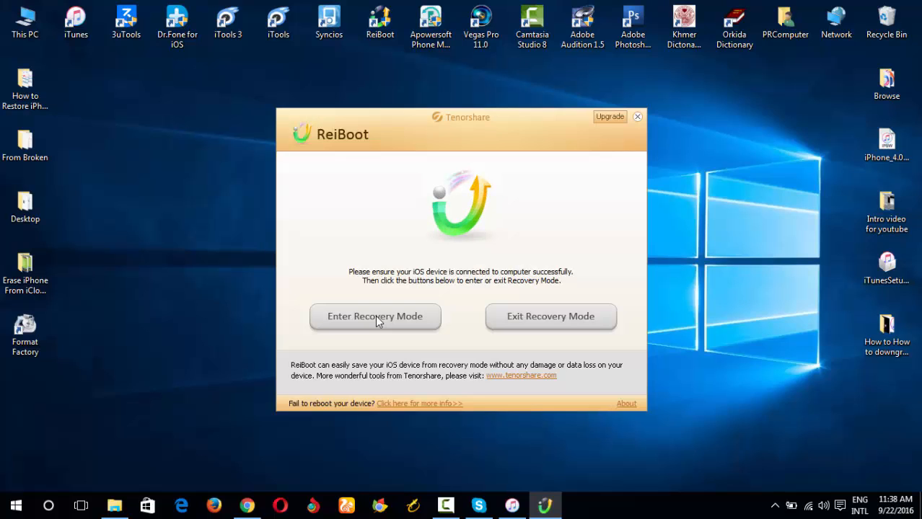
left_click(375, 315)
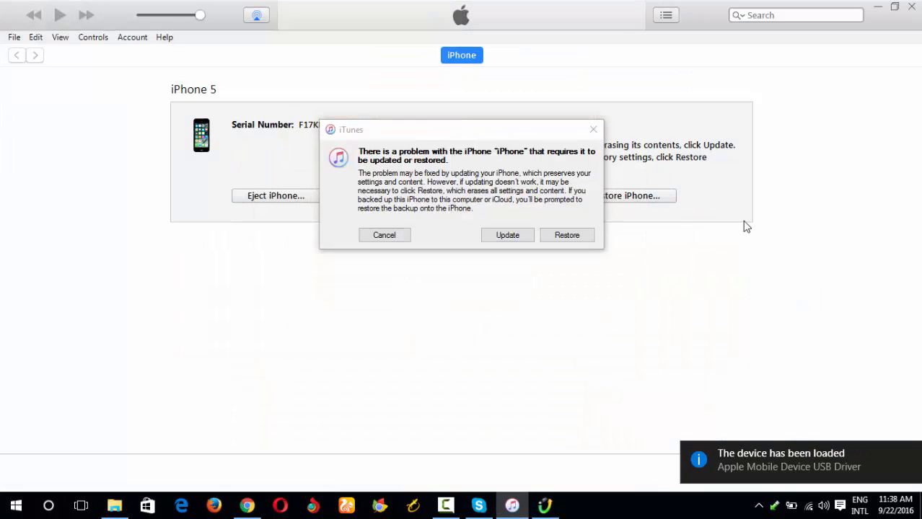
mouse_move(592, 130)
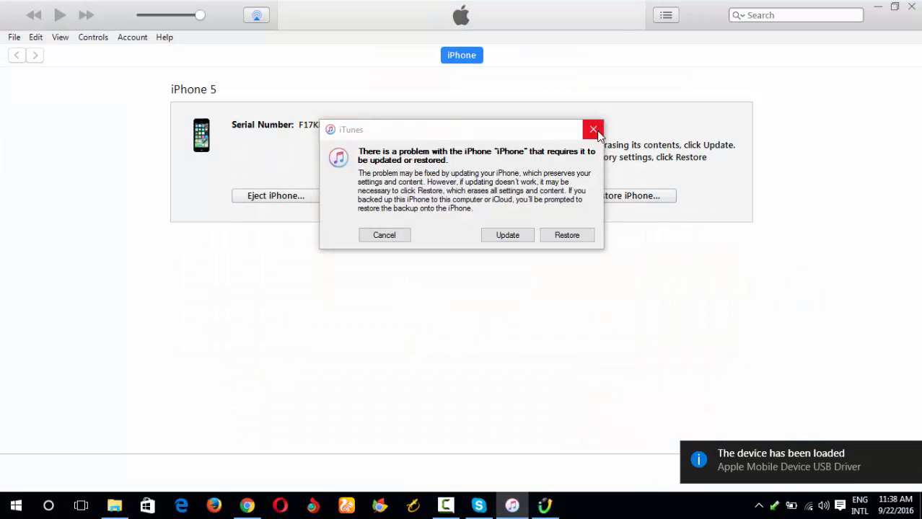
Step: Dismiss iTunes's 'There is a problem with the iPhone' update-or-restore warning
left_click(593, 130)
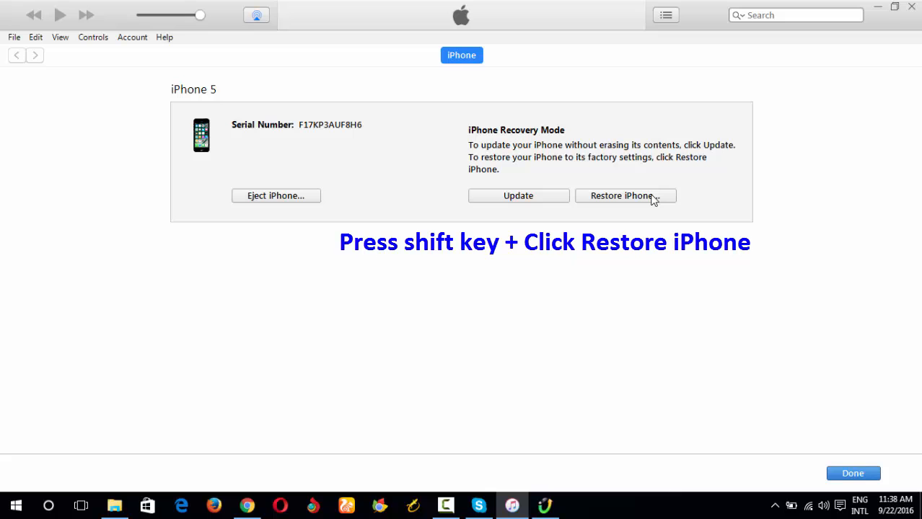
Step: Restore from D:\IPSW iPhone\iPhone 5\iPhone5,2_9.3.5_13G36_Restore.ipsw and confirm erasing to iOS 9.3.5
left_click(621, 196)
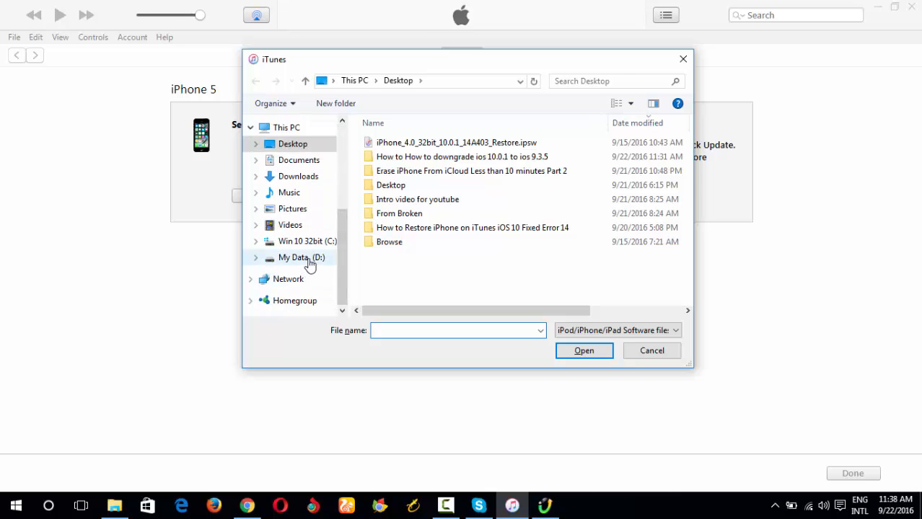
left_click(300, 257)
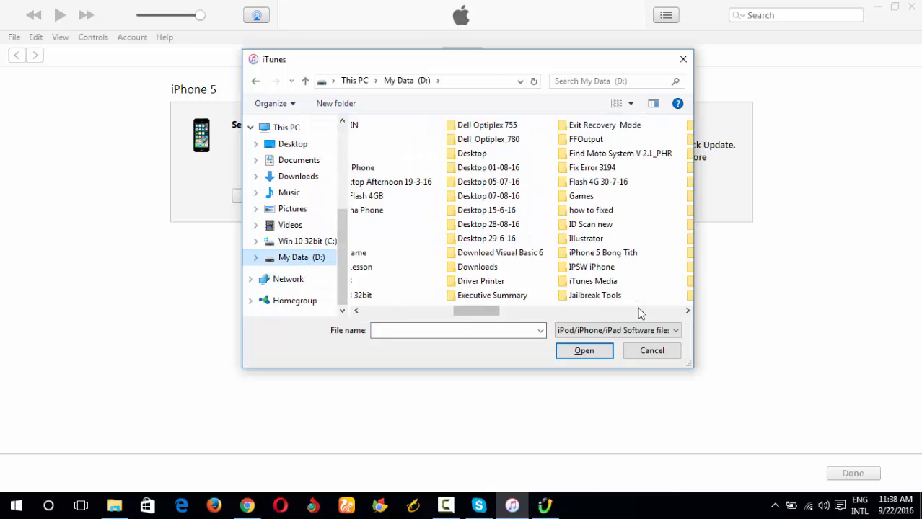
double_click(591, 267)
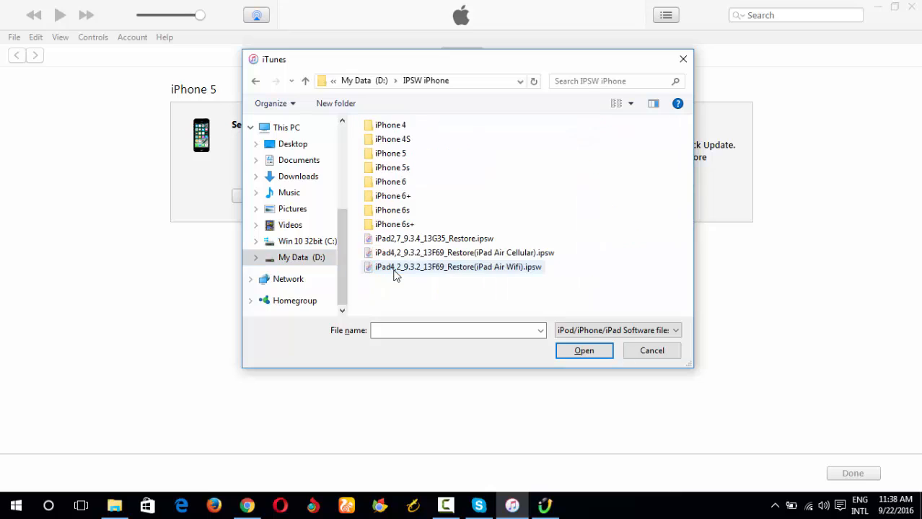
double_click(389, 153)
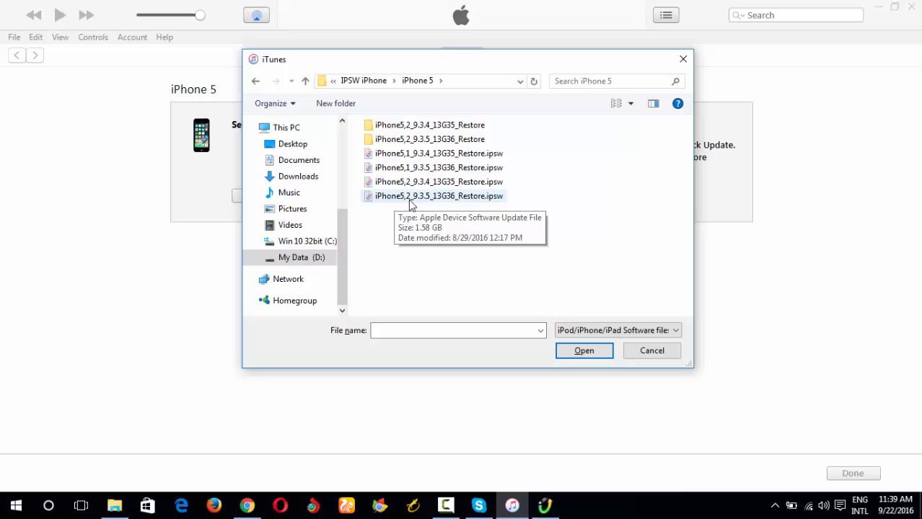
mouse_move(456, 204)
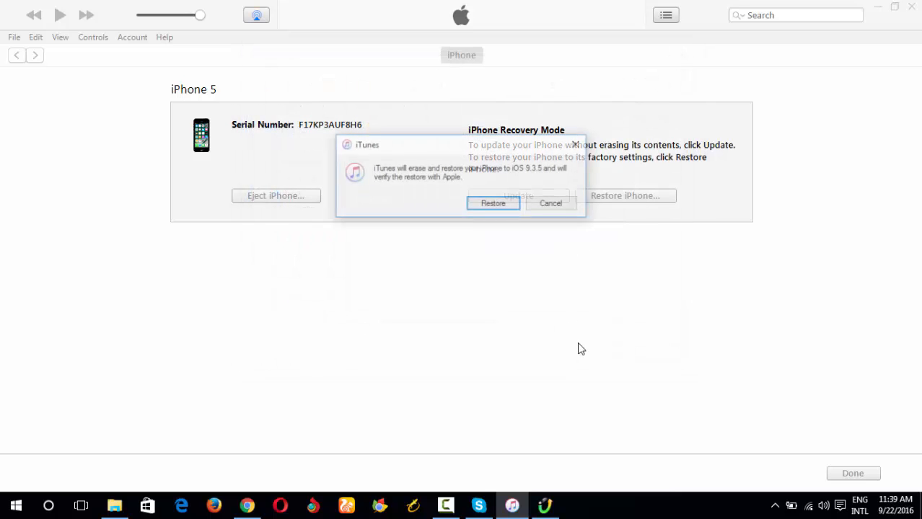
left_click(493, 202)
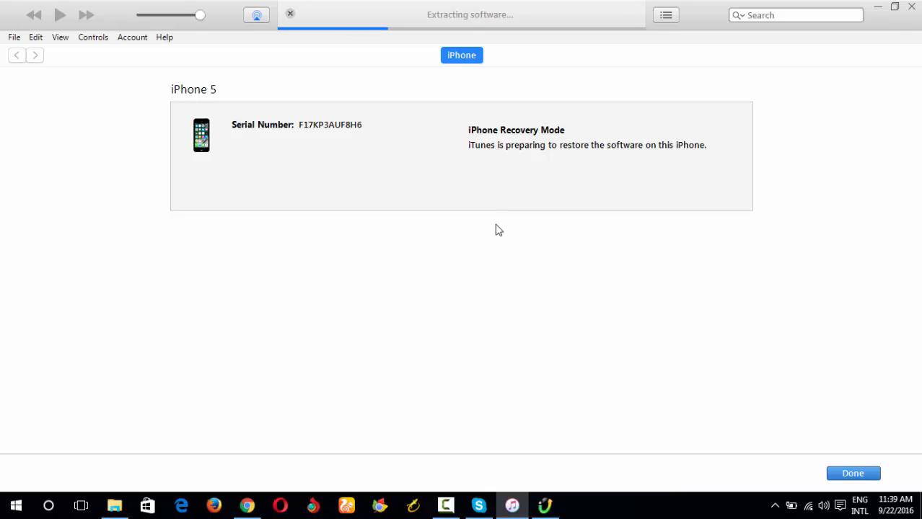
mouse_move(482, 460)
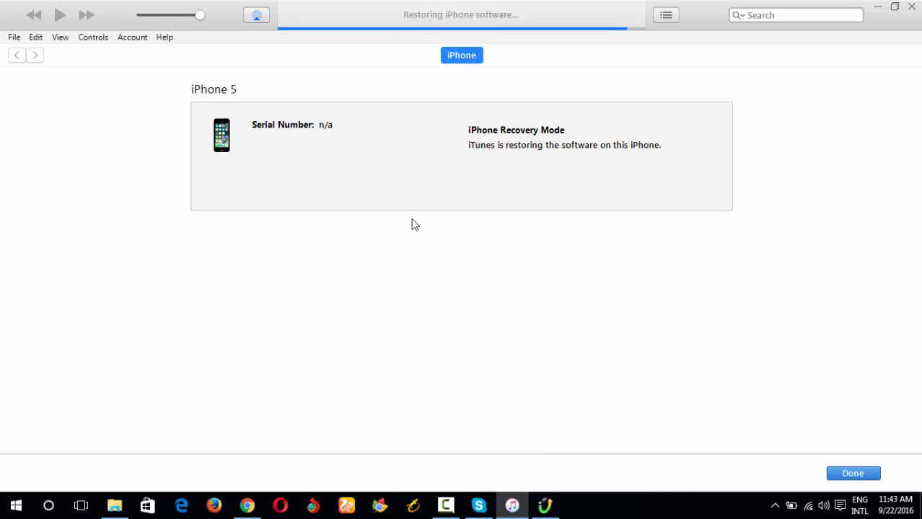
mouse_move(416, 211)
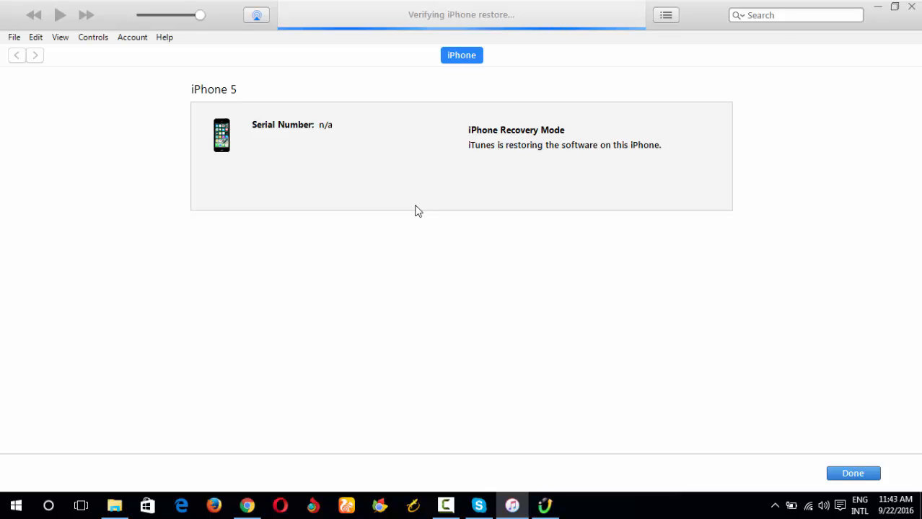
mouse_move(429, 296)
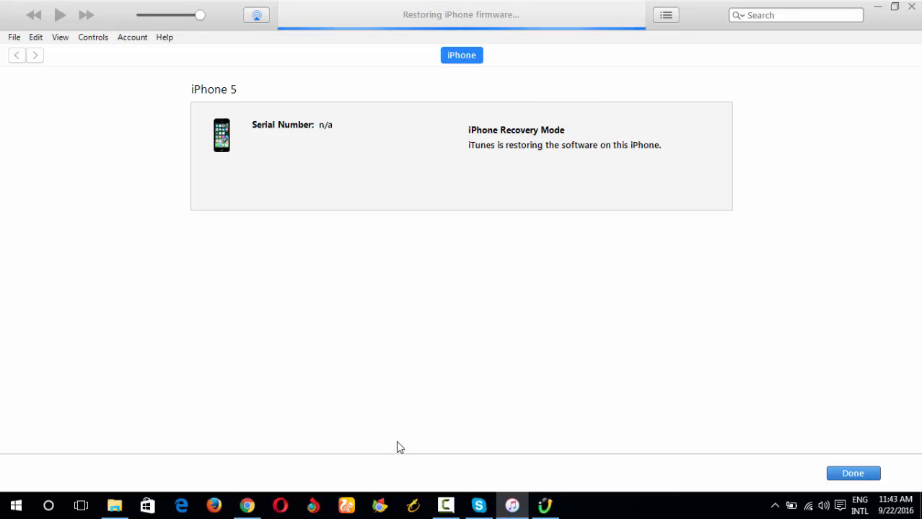
mouse_move(465, 467)
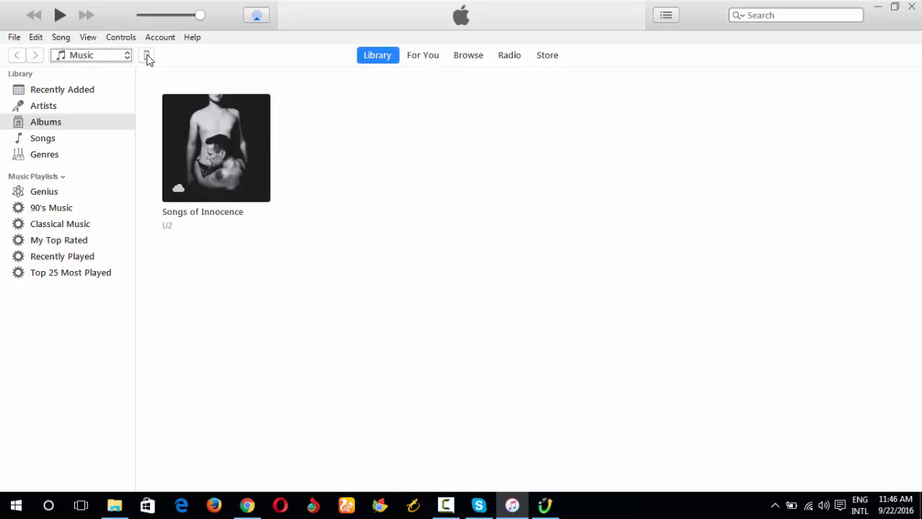
mouse_move(152, 63)
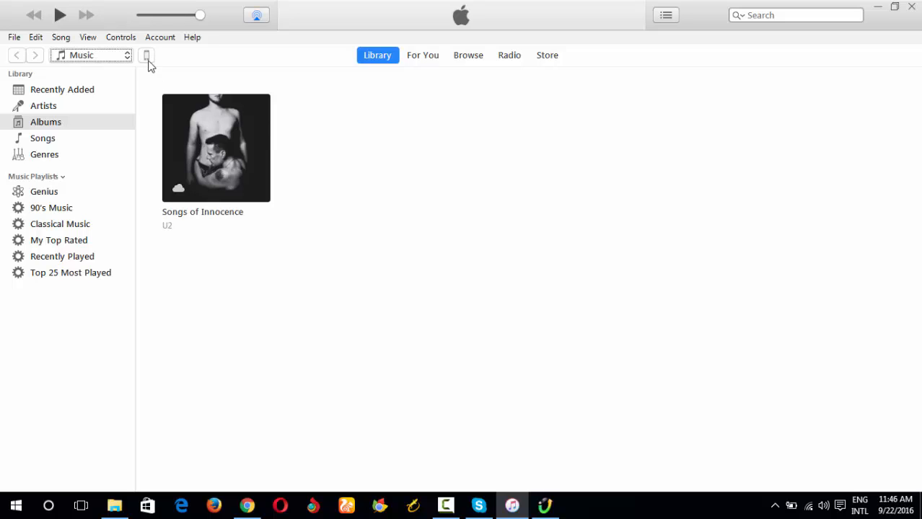
Step: Switch from the music library to the restored iPhone's device page
left_click(145, 54)
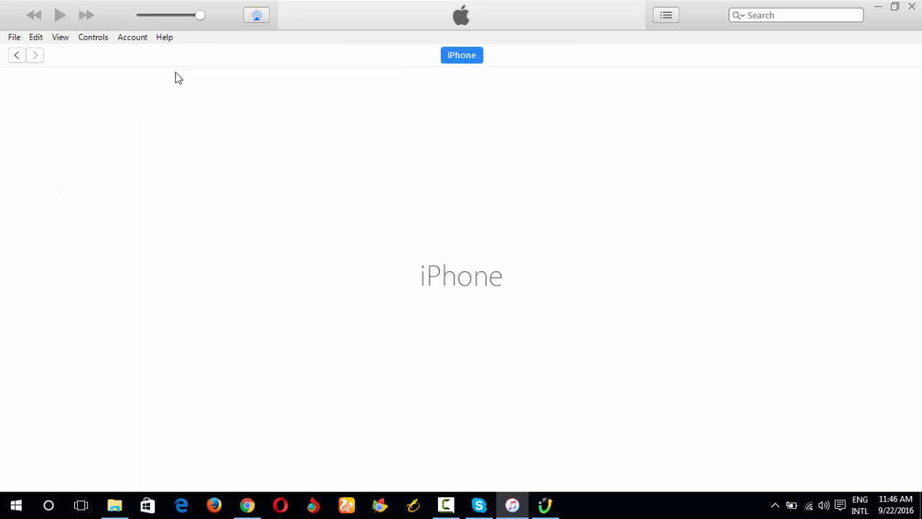
mouse_move(346, 157)
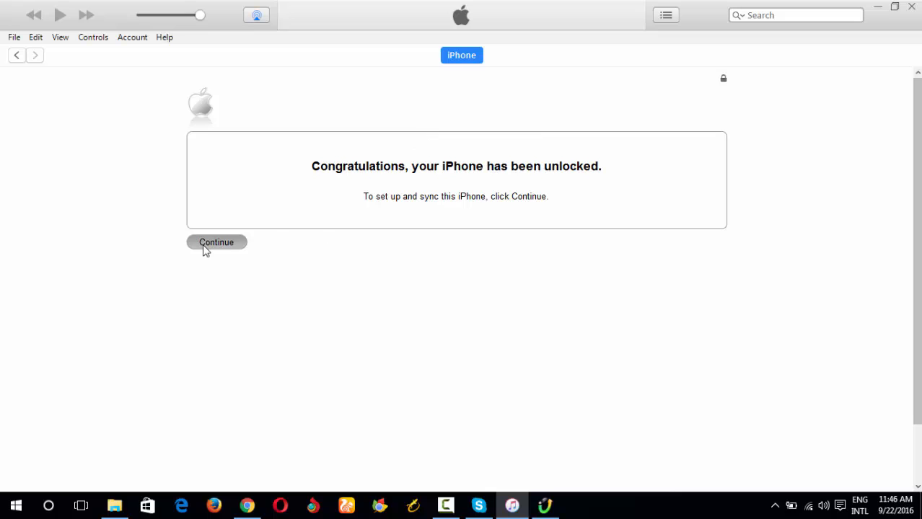
mouse_move(260, 259)
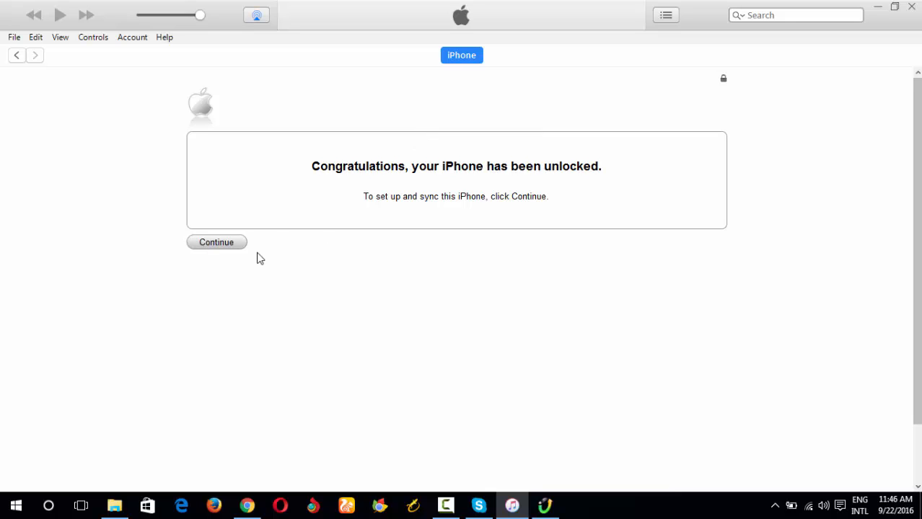
Step: Continue and set up the restored device as a new iPhone, reaching its iOS 9.3.5 summary
left_click(216, 242)
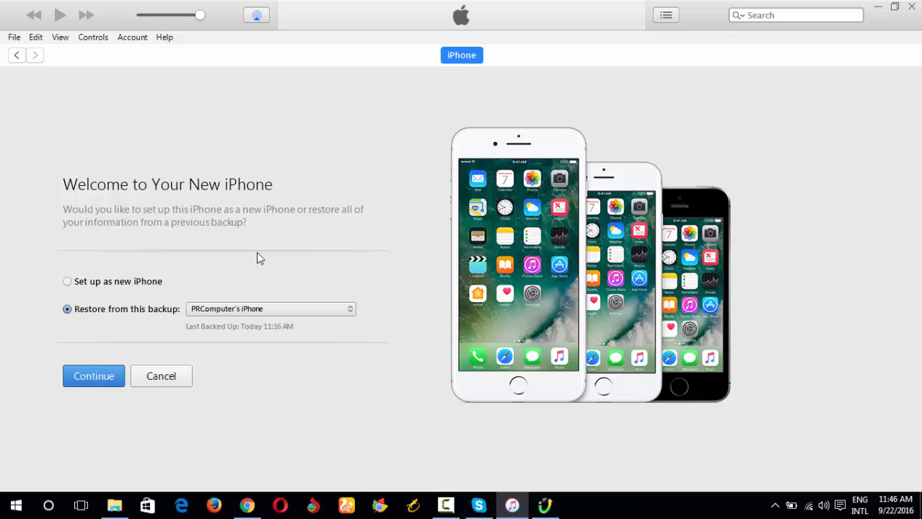
left_click(67, 281)
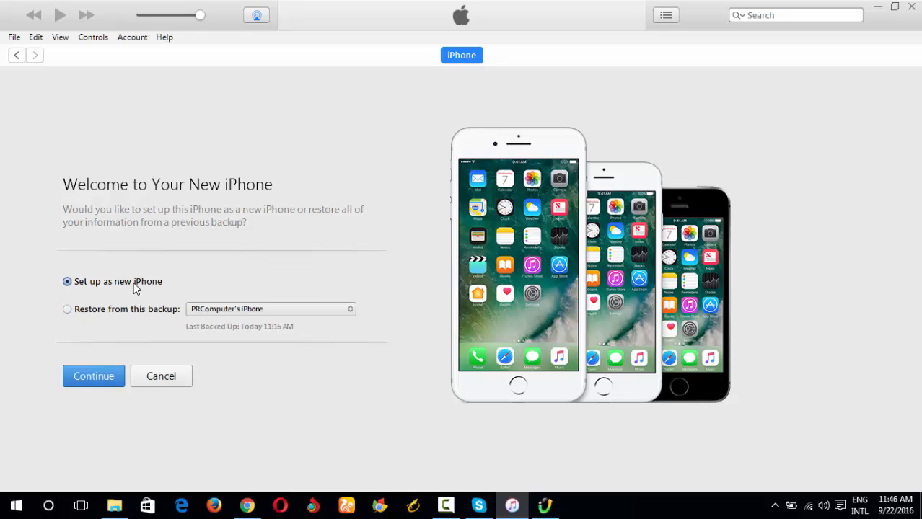
left_click(92, 375)
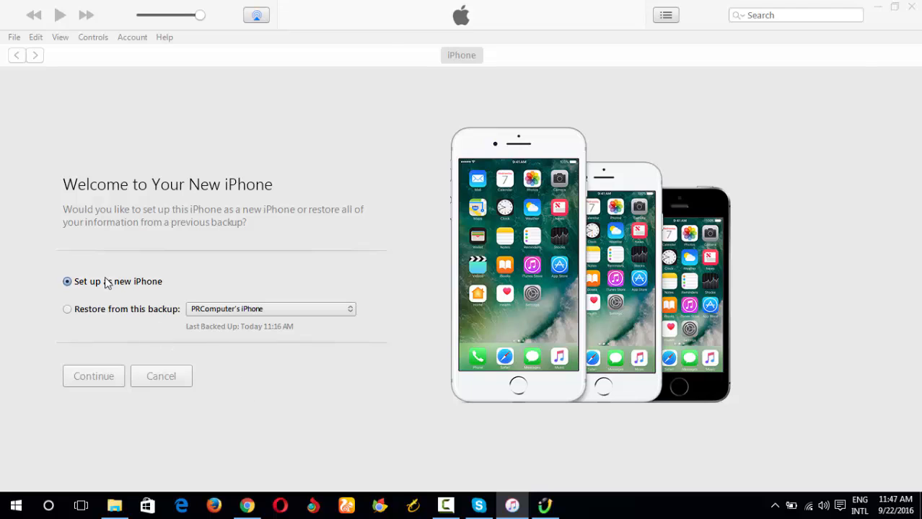
left_click(93, 375)
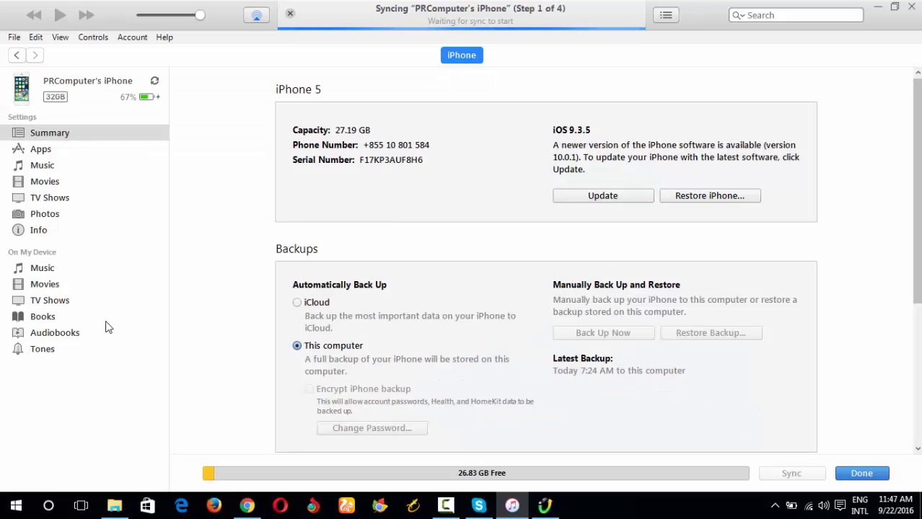